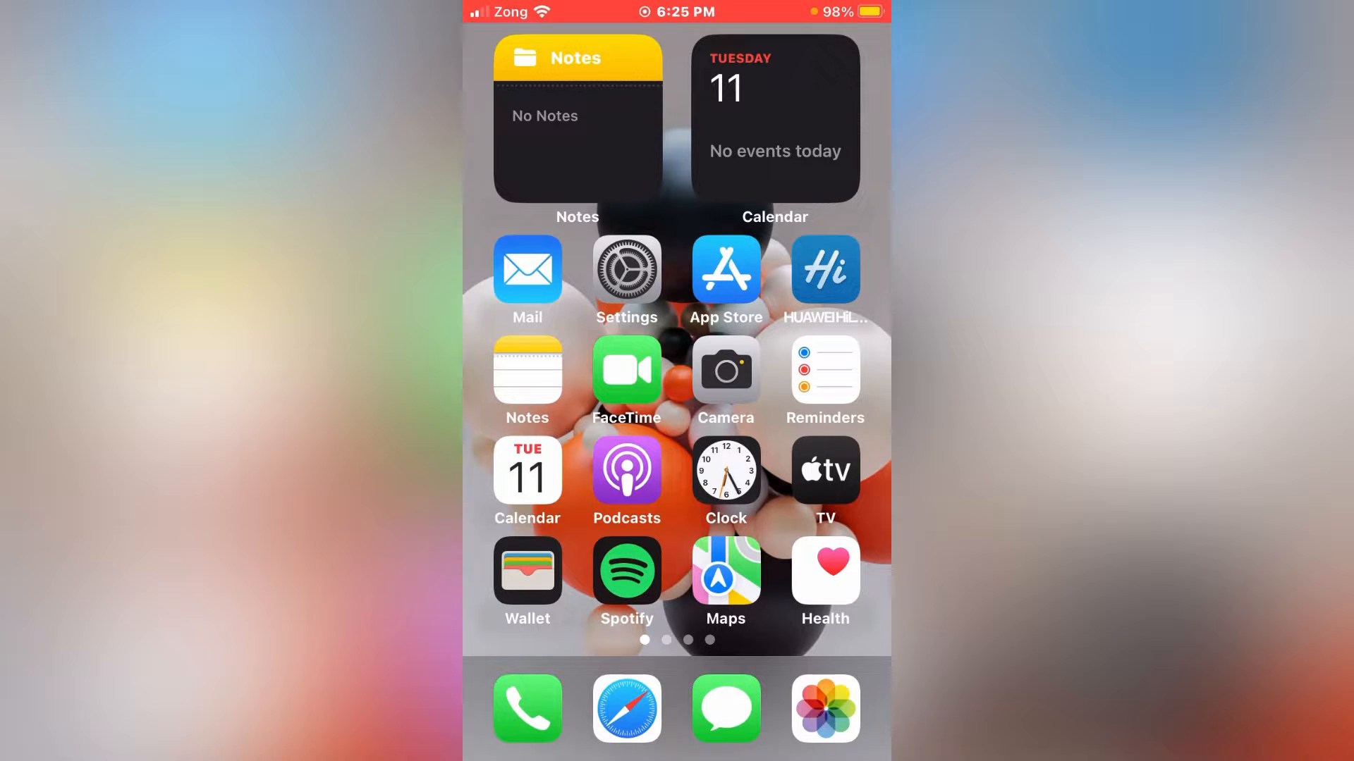
# Step: Go from the home screen into Settings and down to Wallpaper
pyautogui.click(626, 269)
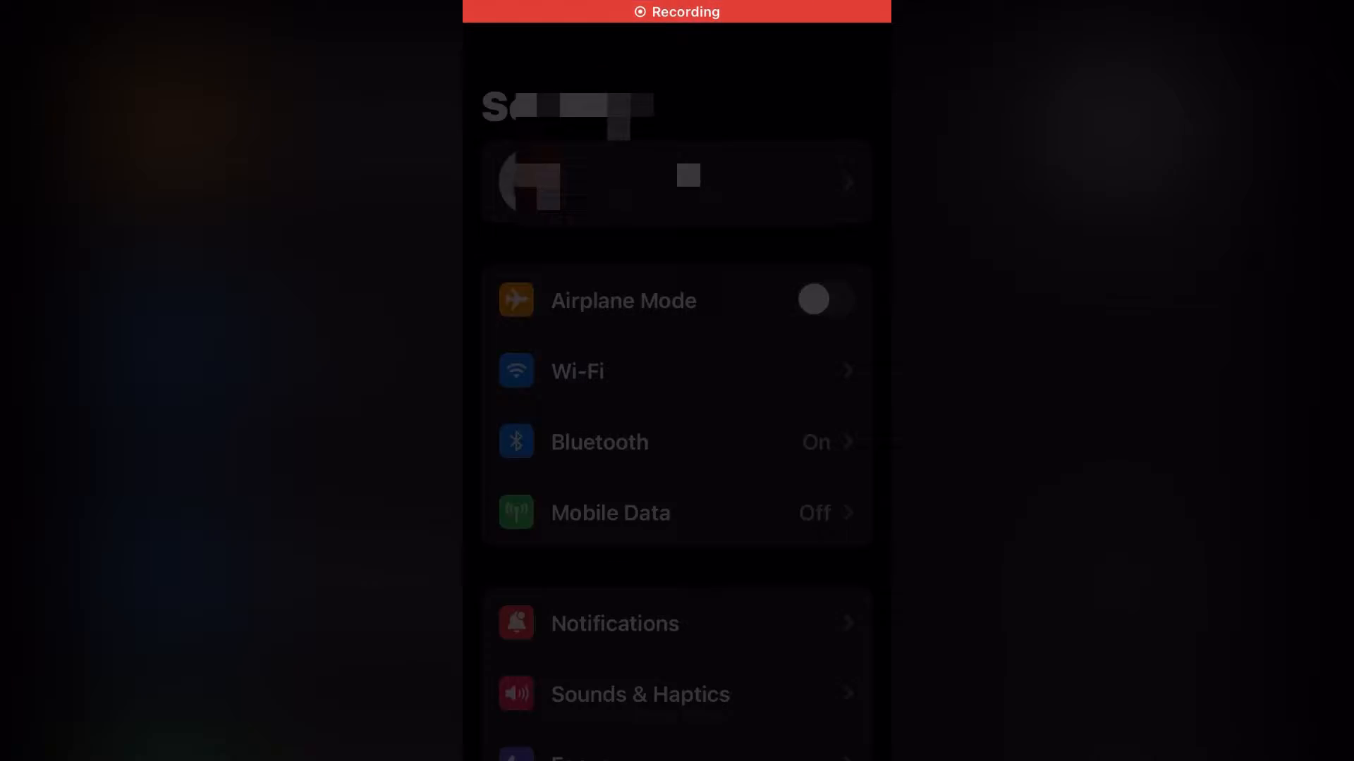
pyautogui.scroll(-3)
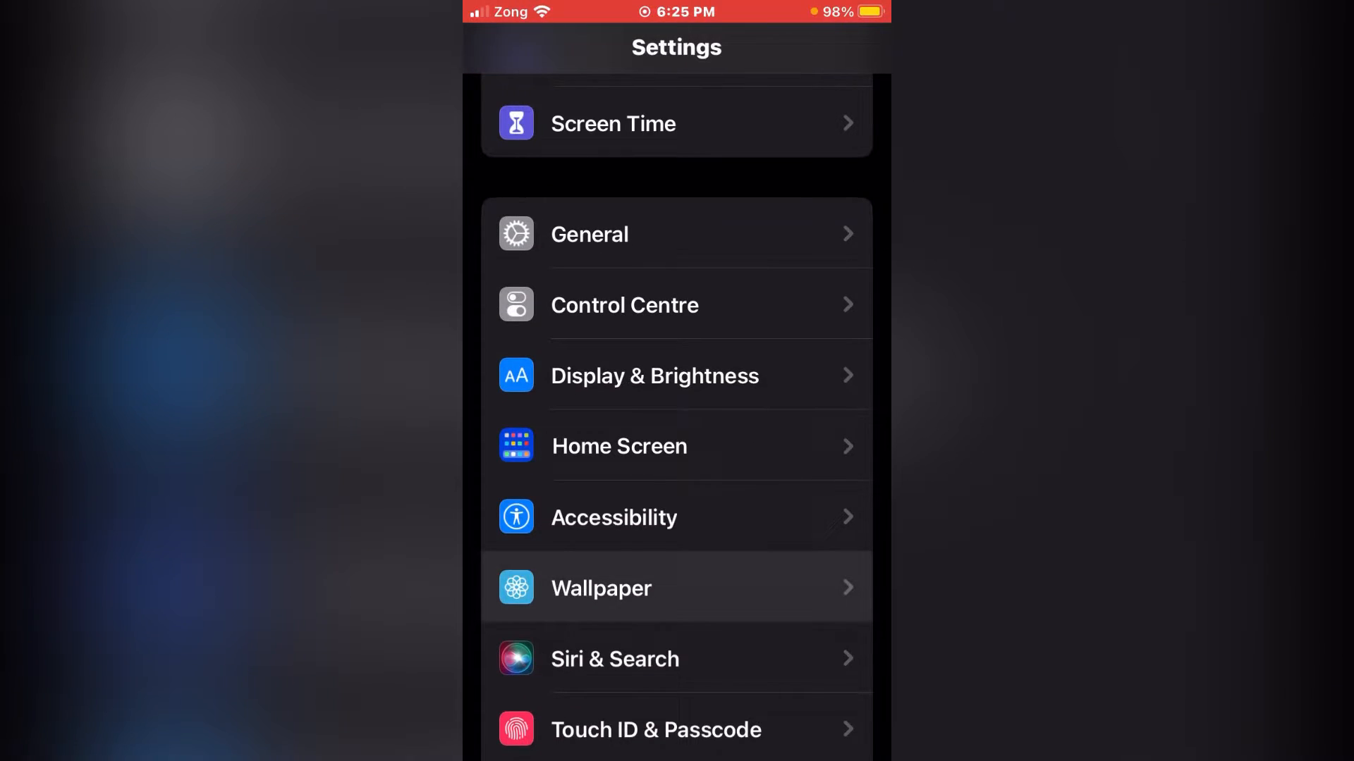
pyautogui.click(600, 588)
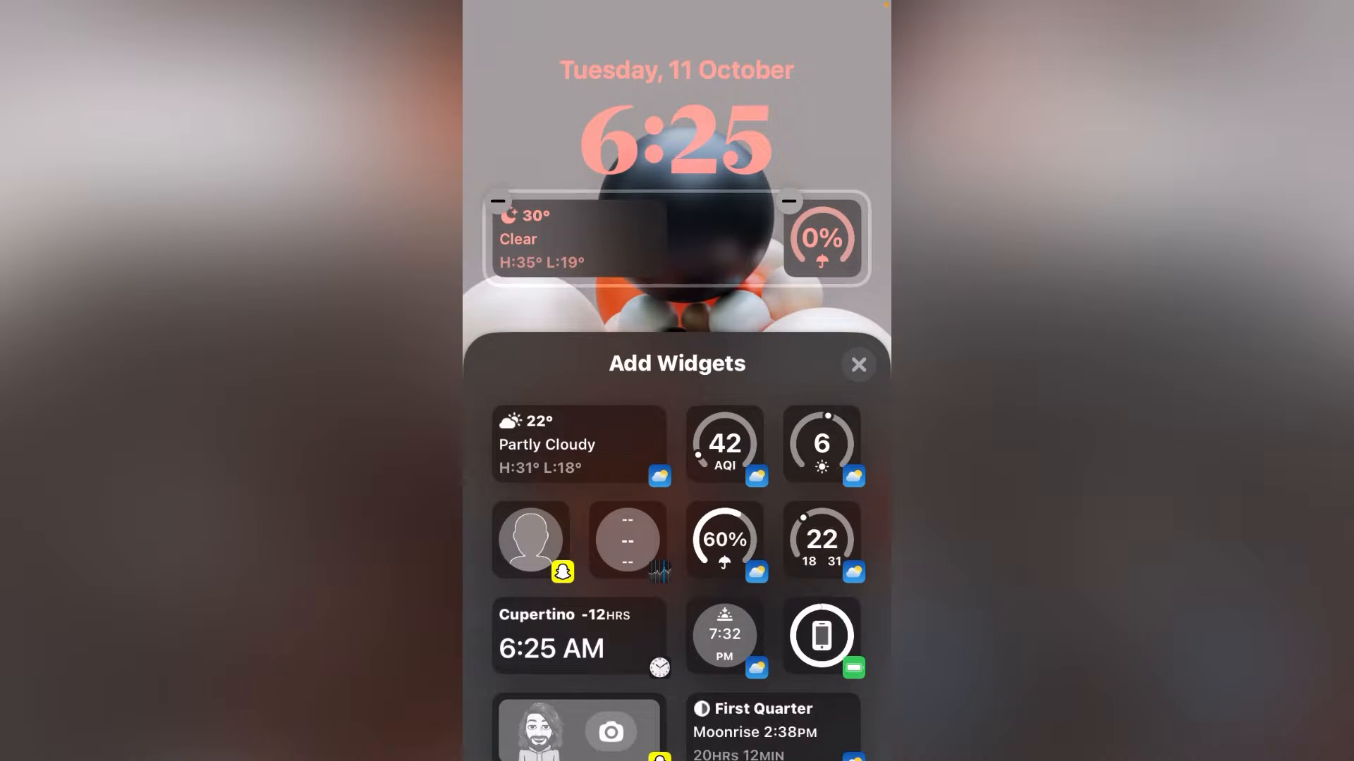
# Step: Scroll the Add Widgets panel to Snapchat and show its widgets
pyautogui.scroll(-3)
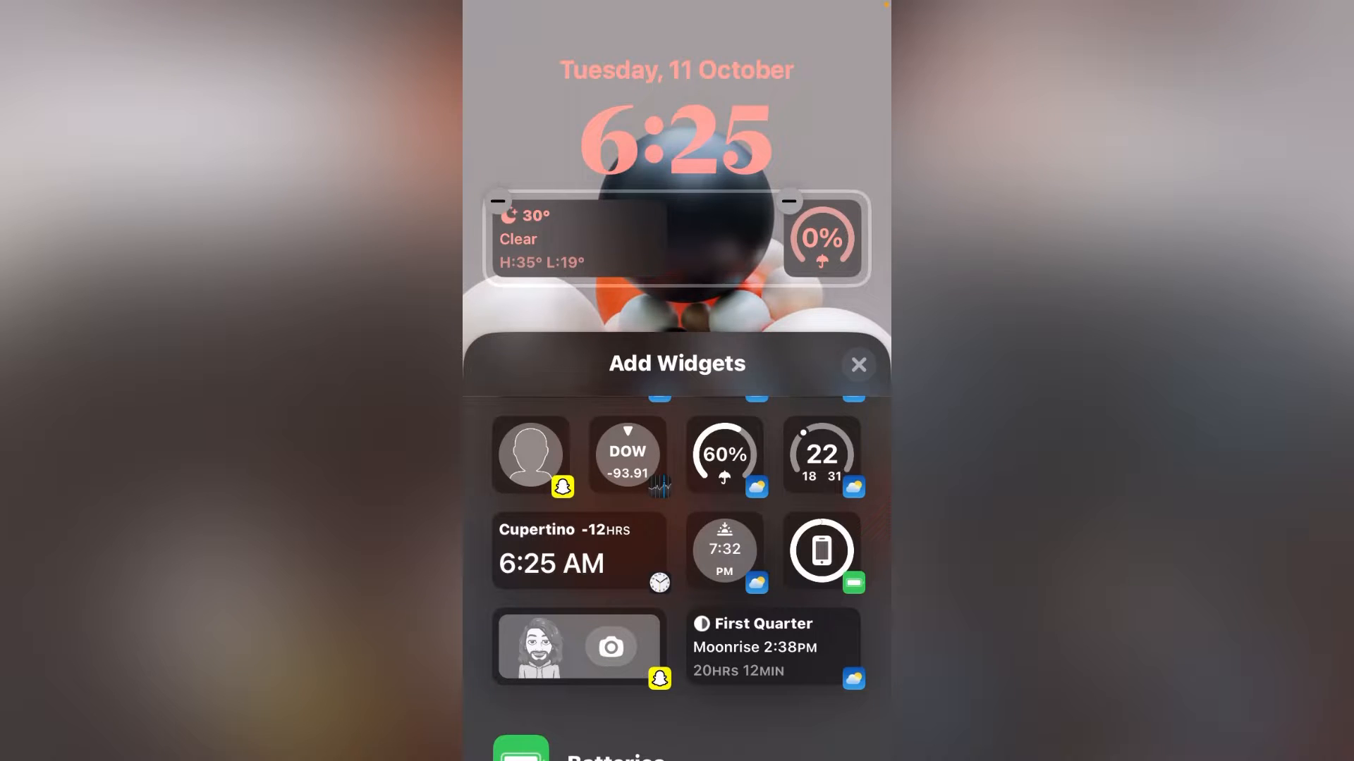
pyautogui.scroll(-3)
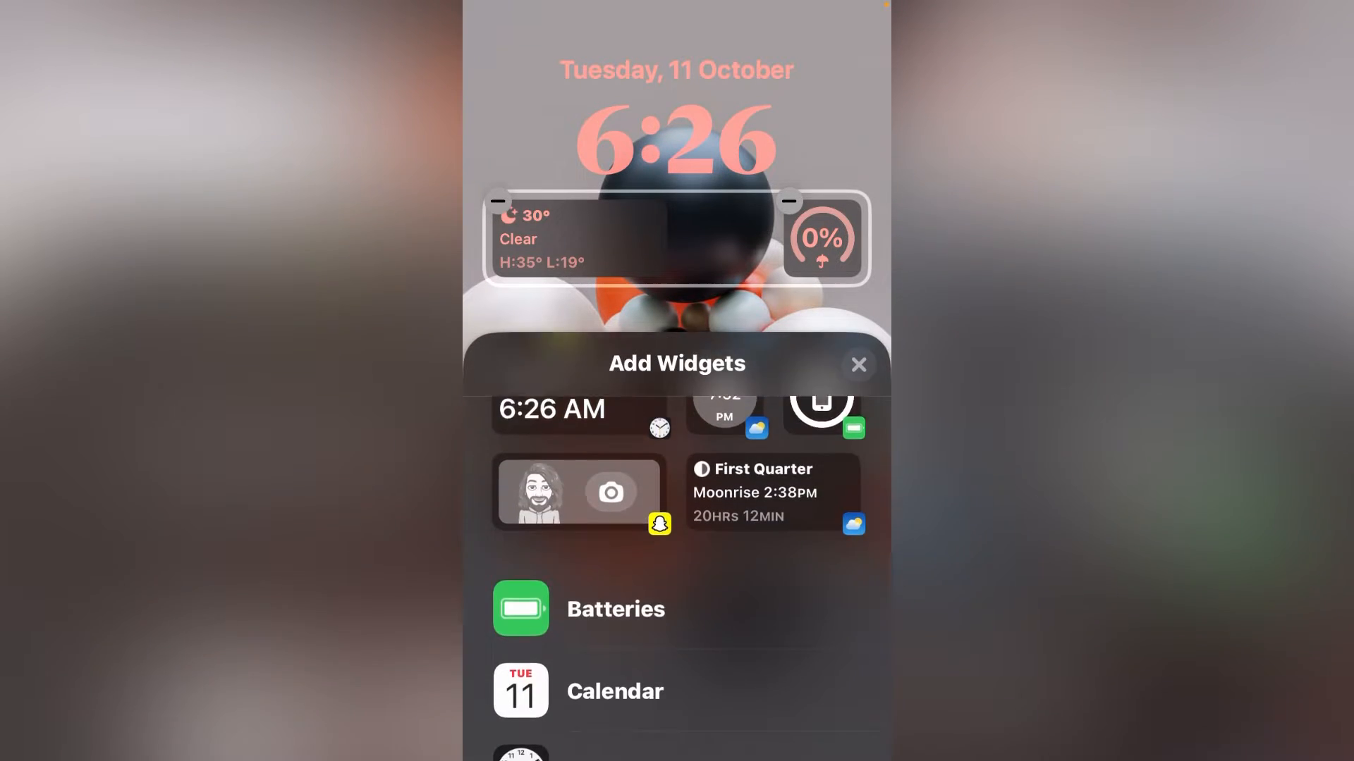
pyautogui.scroll(-3)
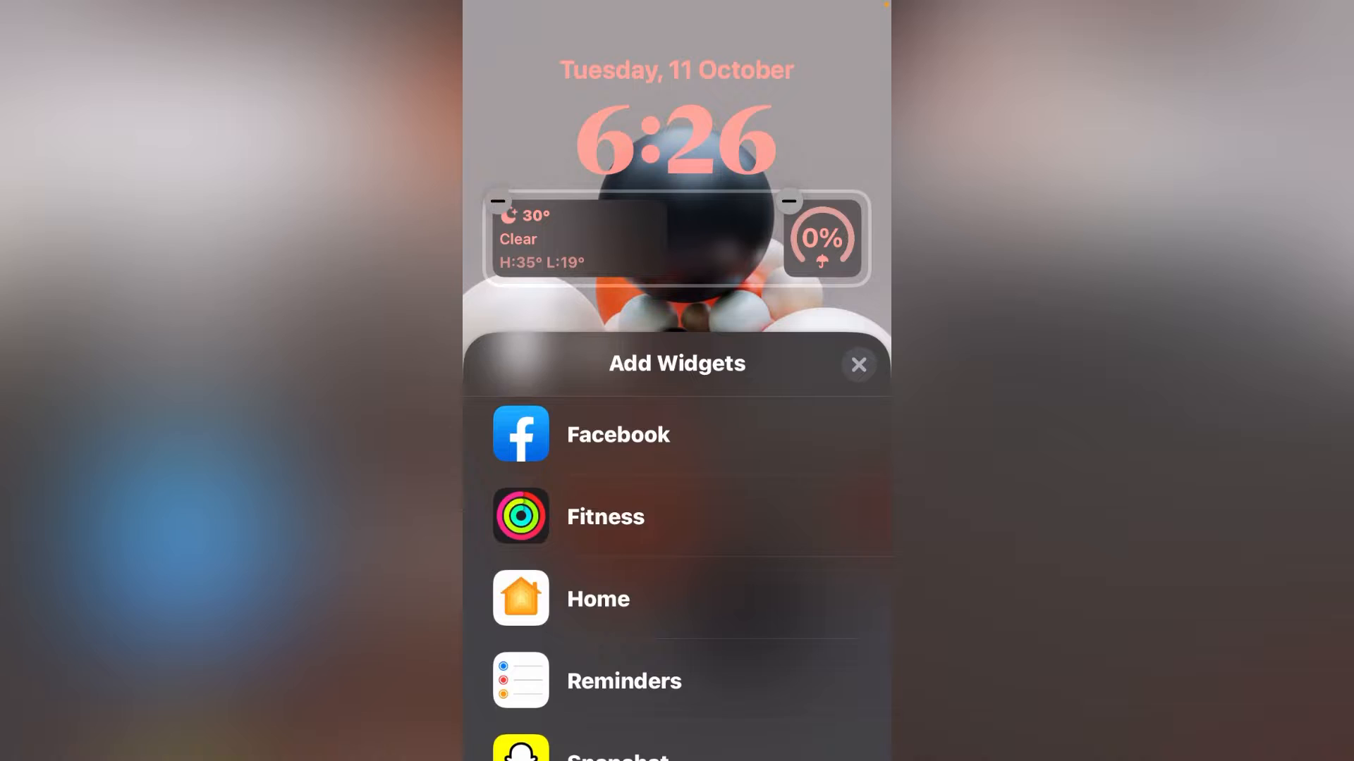
pyautogui.click(617, 755)
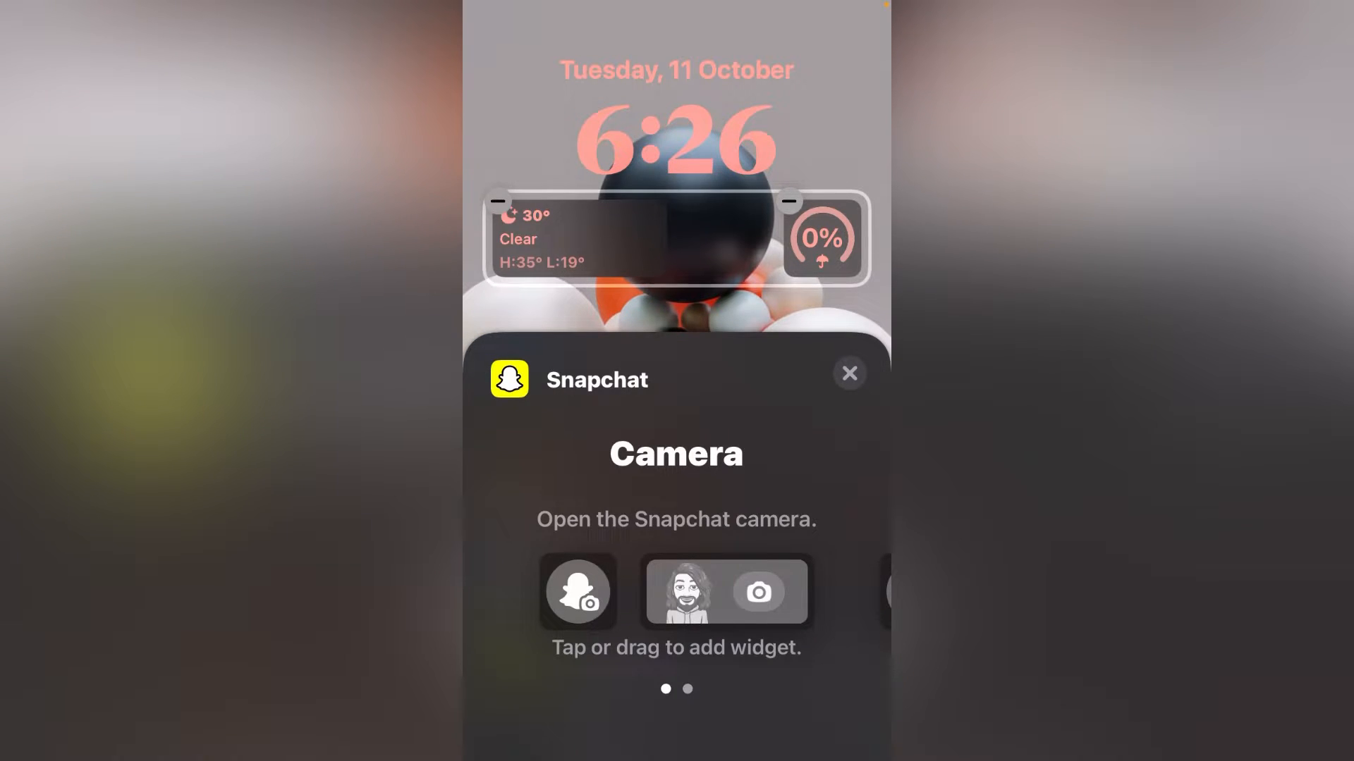
# Step: Swipe from Camera to Pin a Friend or Group, then dismiss the picker without adding
pyautogui.hscroll(-3)
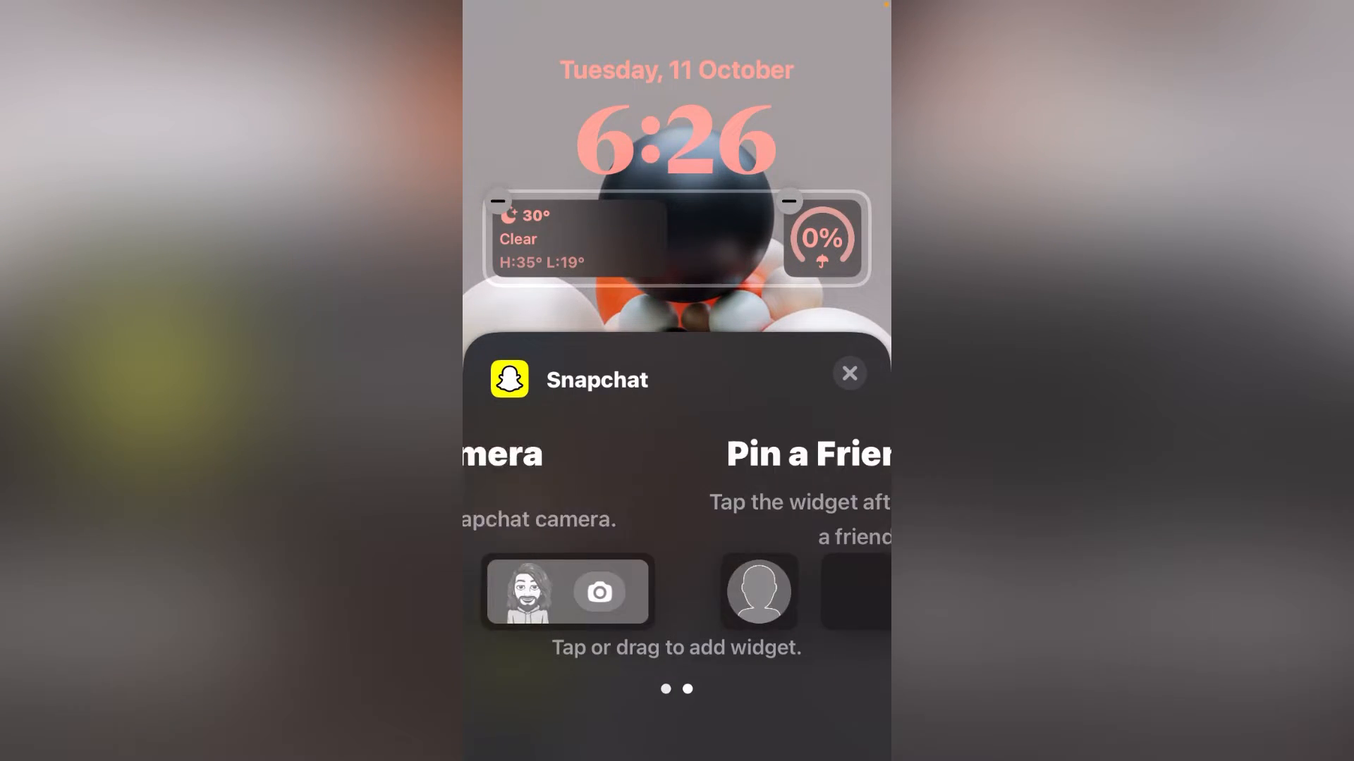
pyautogui.hscroll(-3)
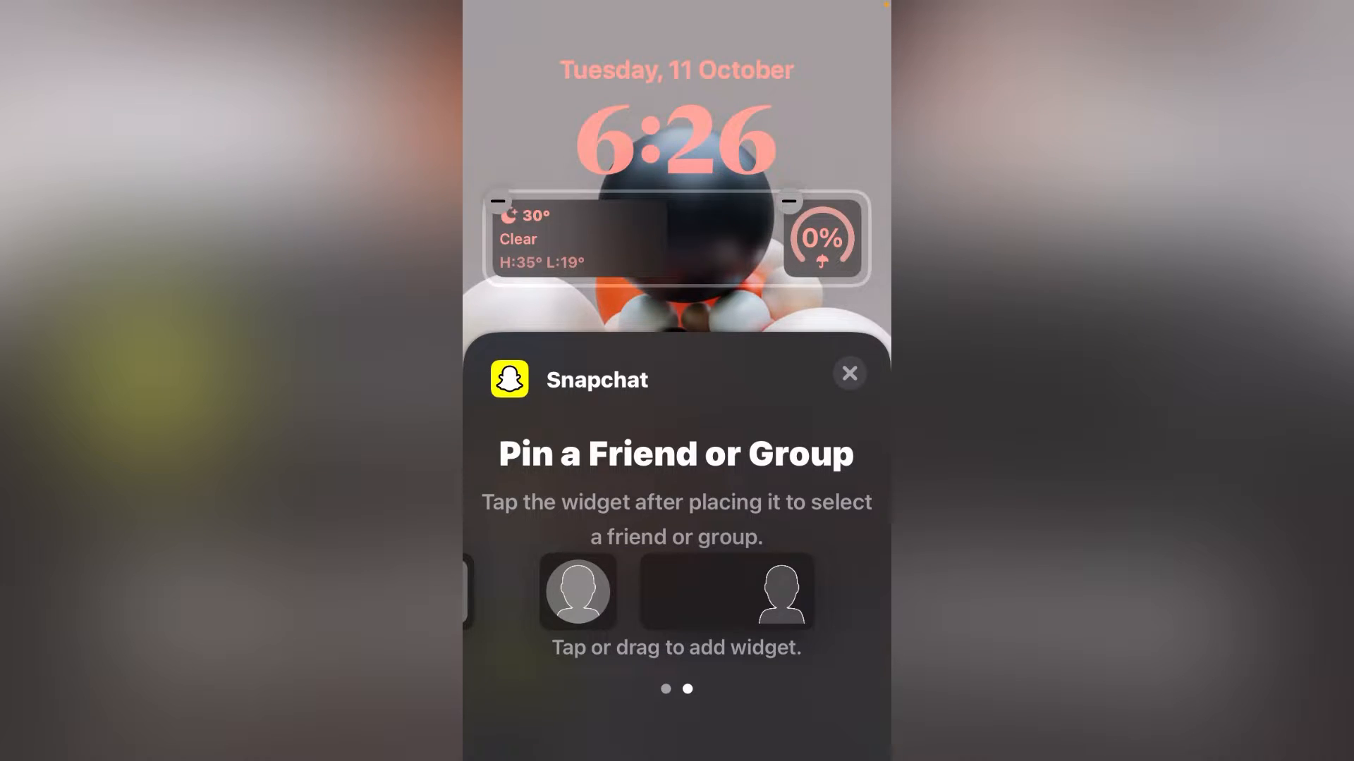
pyautogui.click(847, 373)
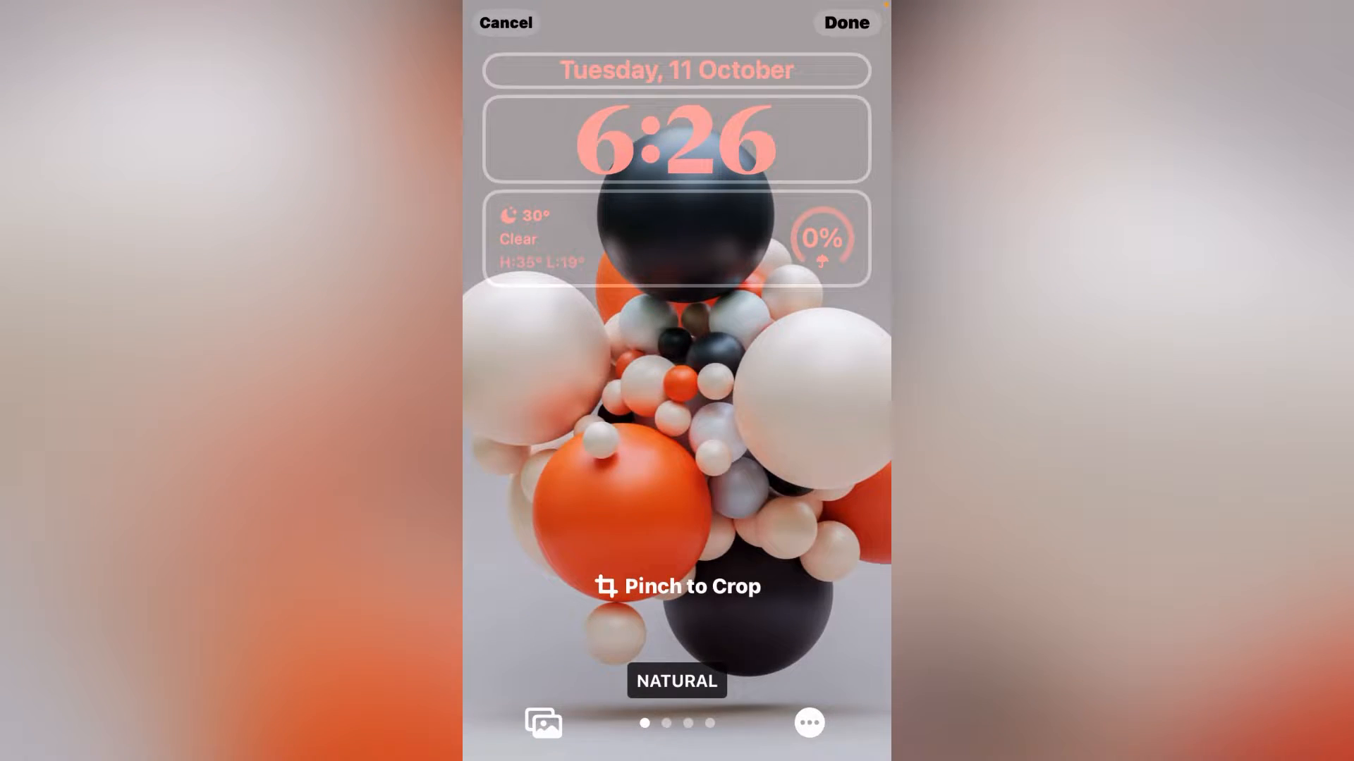
# Step: Cancel the lock screen editor, check General > Software Update shows iOS 16.1, then go home
pyautogui.click(845, 22)
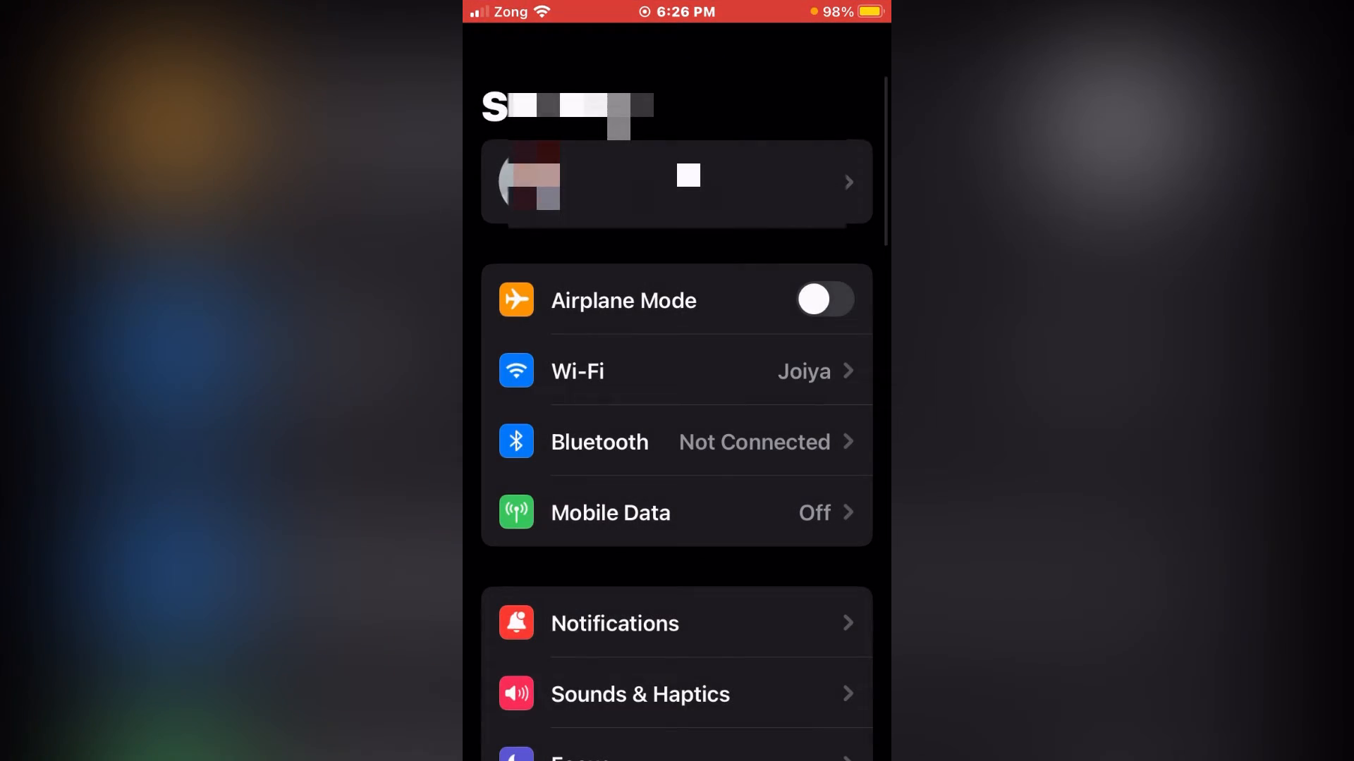
pyautogui.scroll(-3)
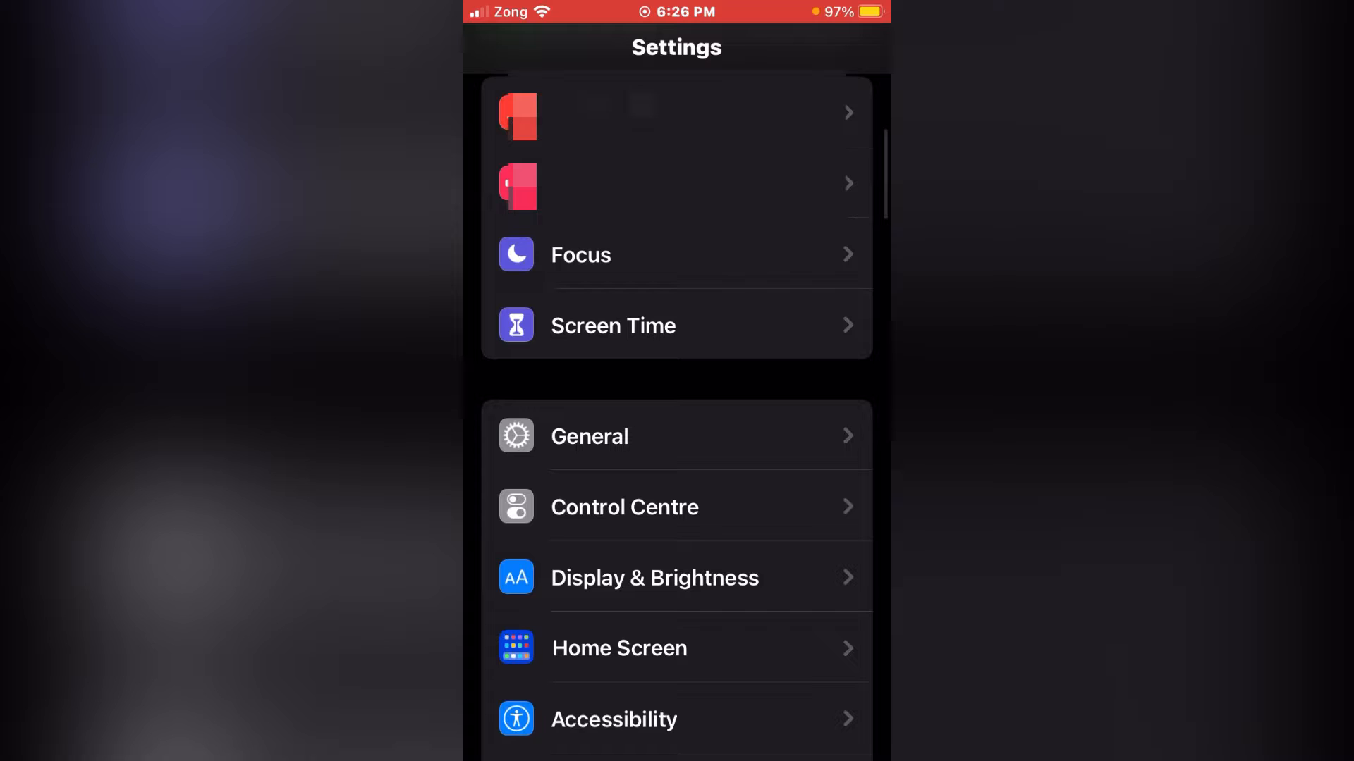
pyautogui.click(589, 436)
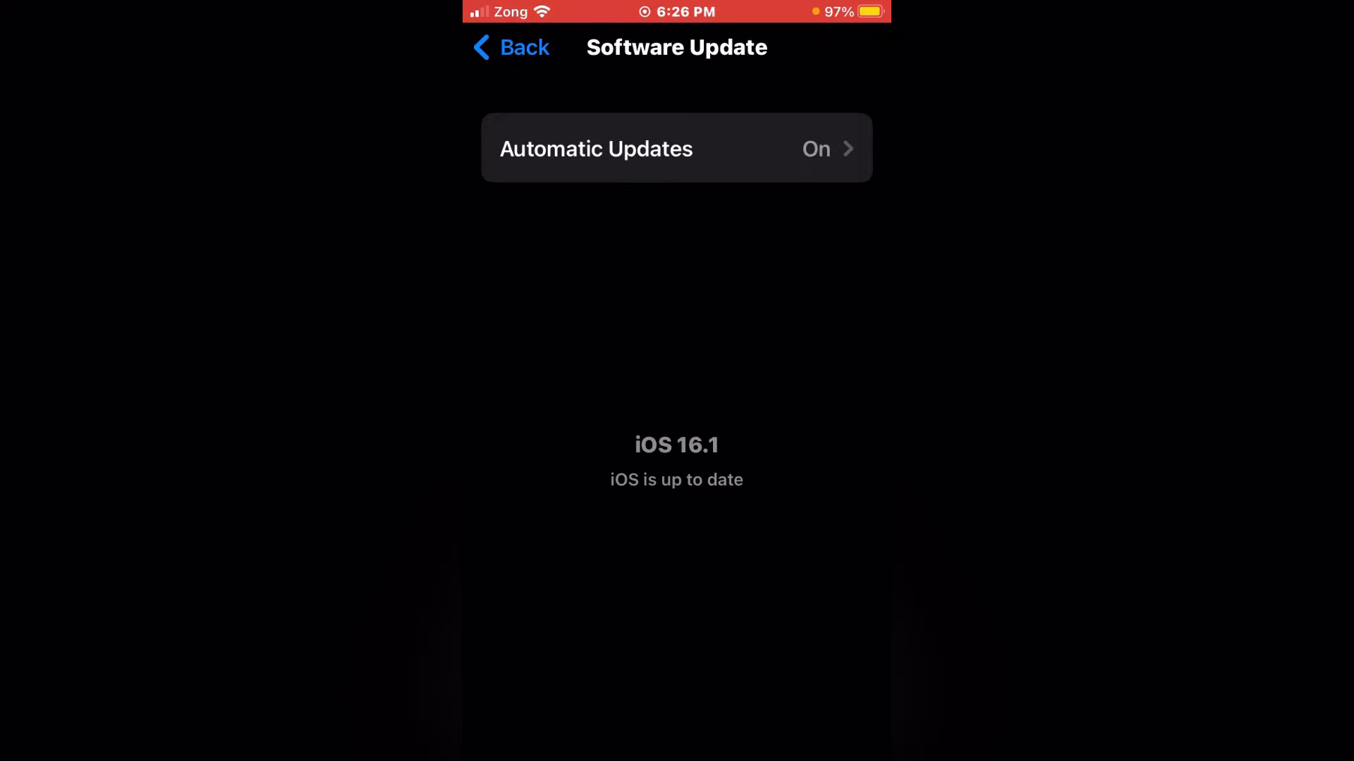
pyautogui.click(509, 46)
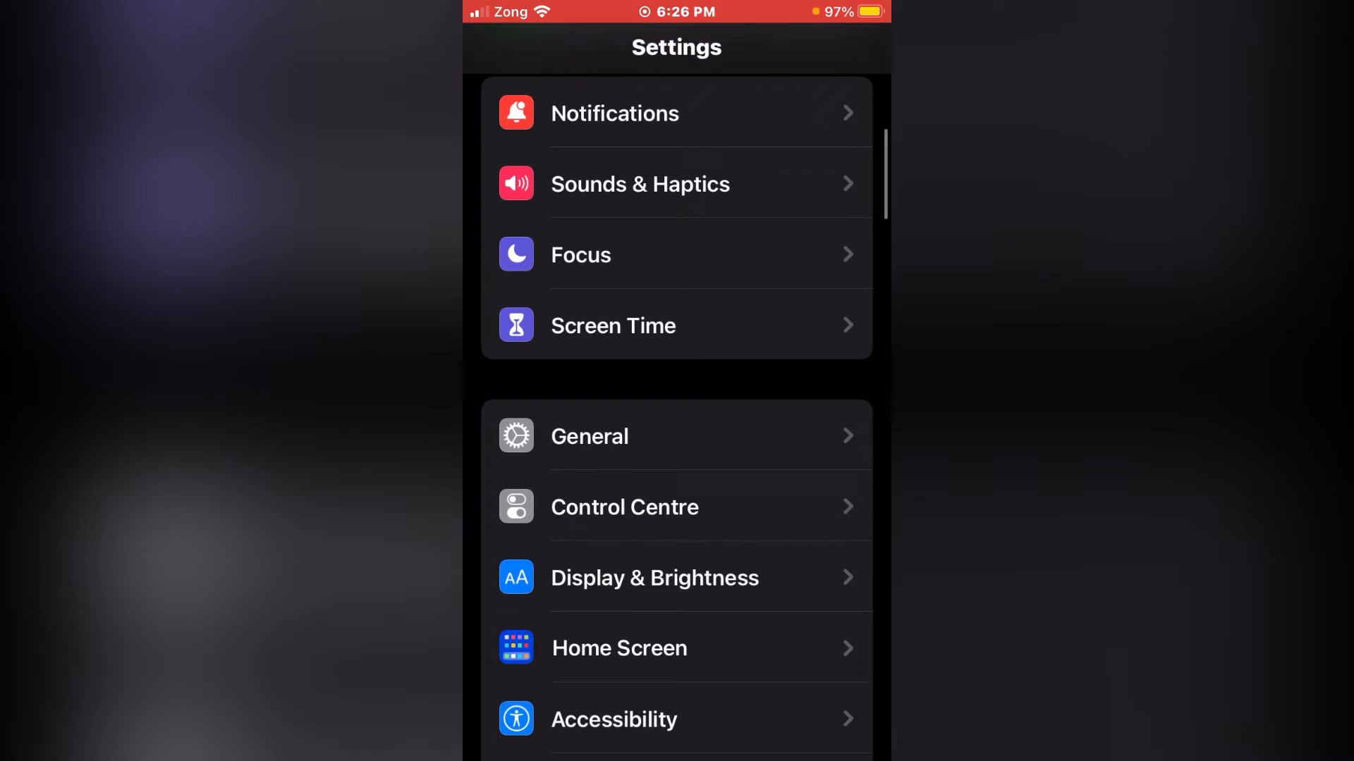
pyautogui.press('home')
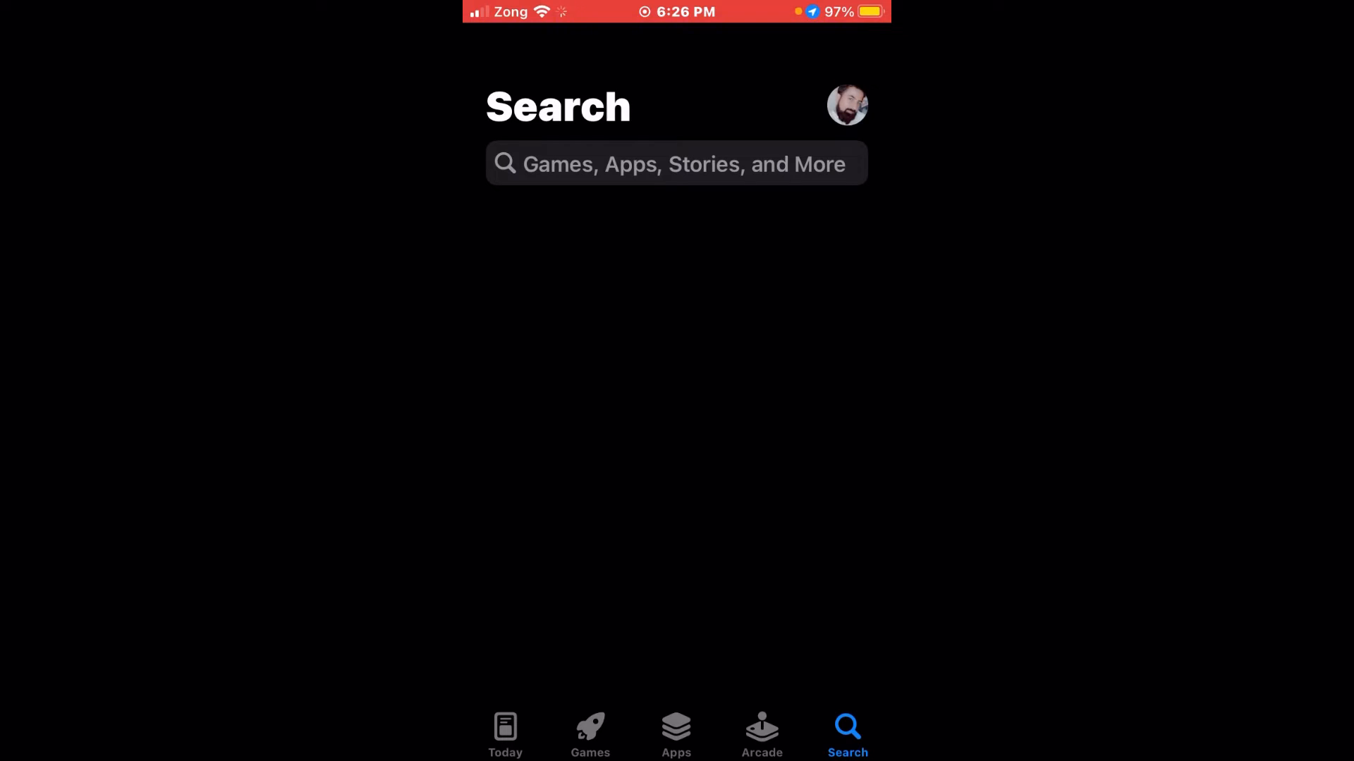
# Step: Begin an App Store search by entering 's' in the search field
pyautogui.click(677, 165)
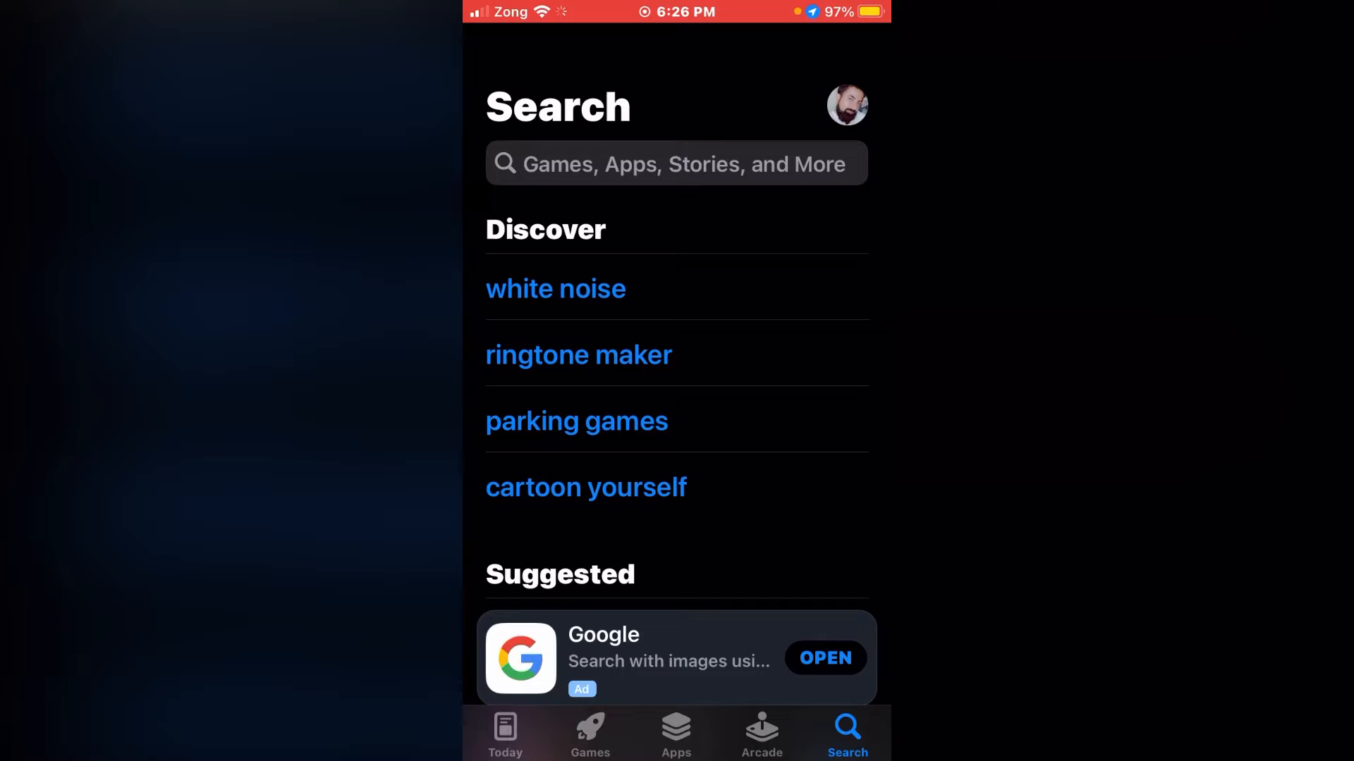
pyautogui.write('s')
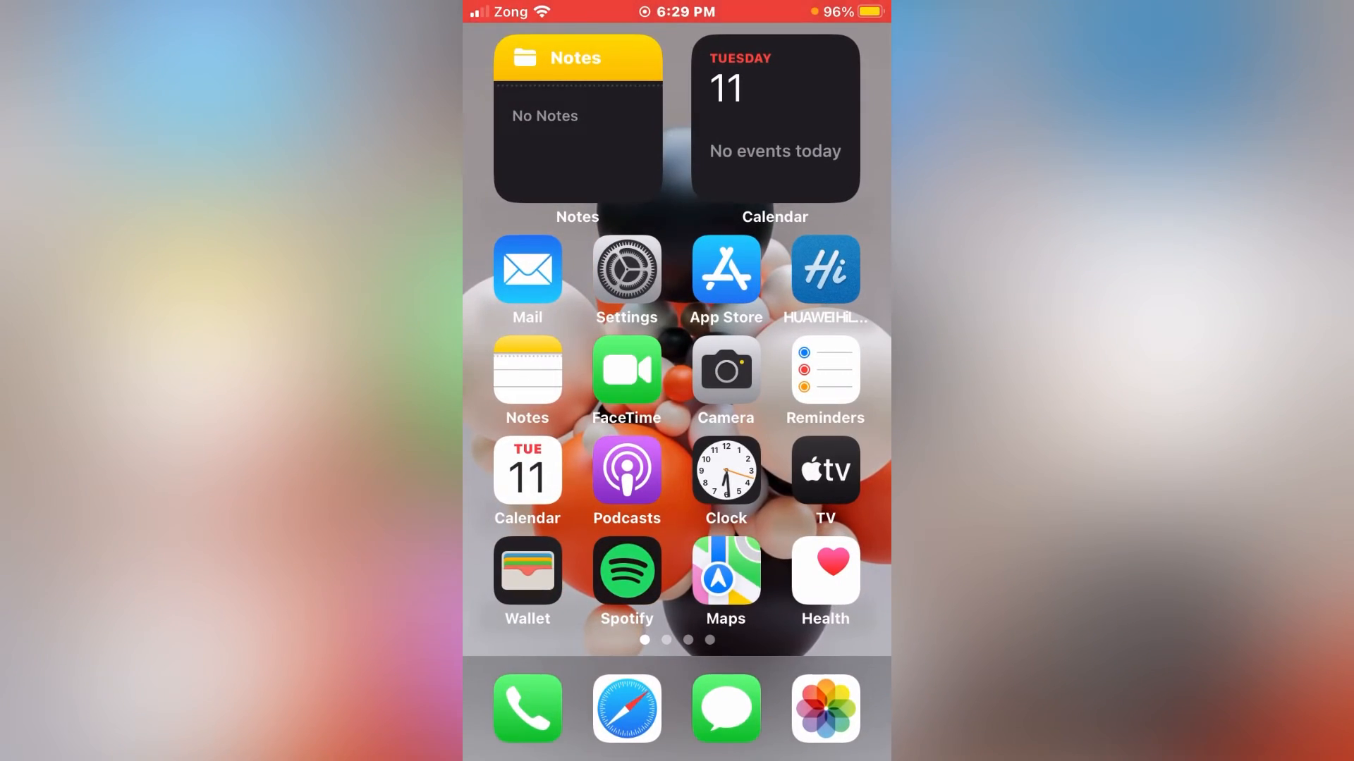
# Step: Reenter Settings > Wallpaper and tap the lock screen widget row to customise
pyautogui.click(626, 269)
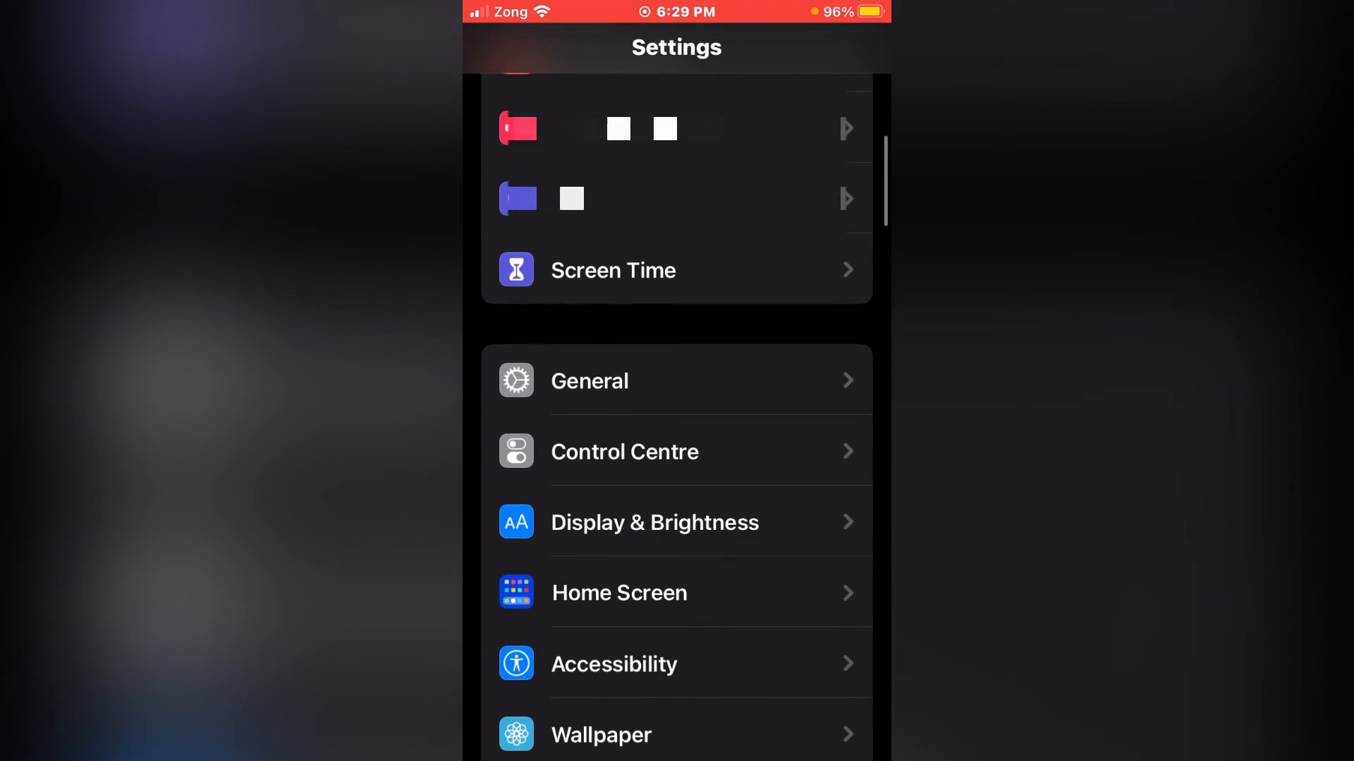
pyautogui.click(601, 734)
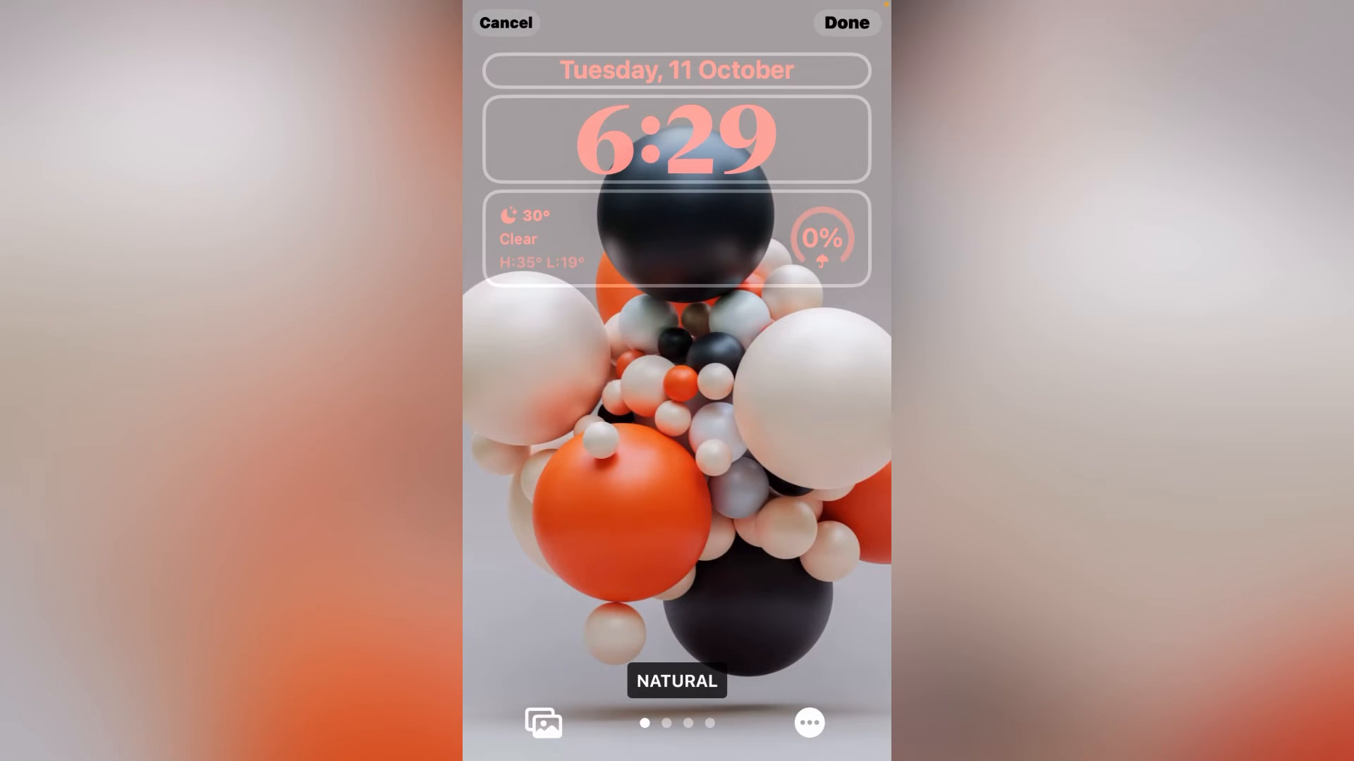
pyautogui.click(676, 238)
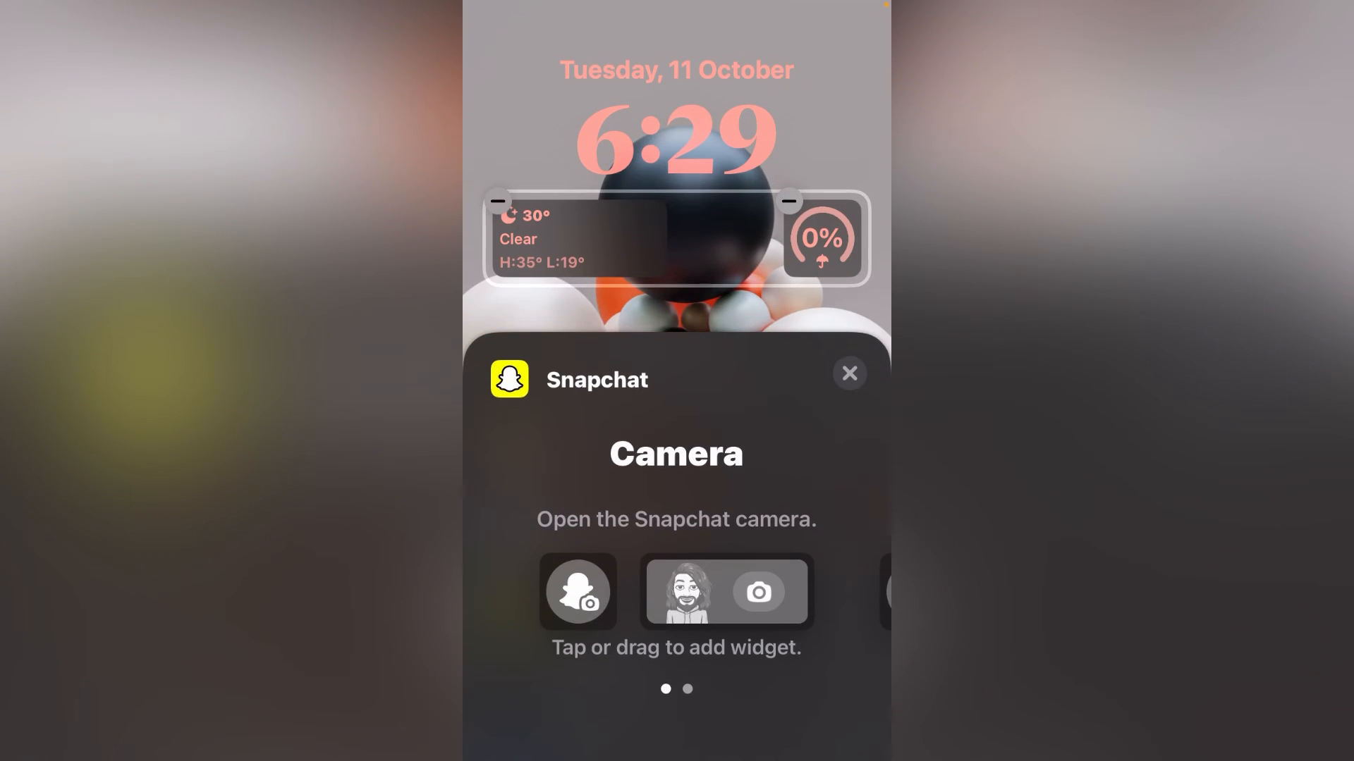
# Step: Swipe Snapchat's widgets from Camera to Pin a Friend or Group
pyautogui.hscroll(-3)
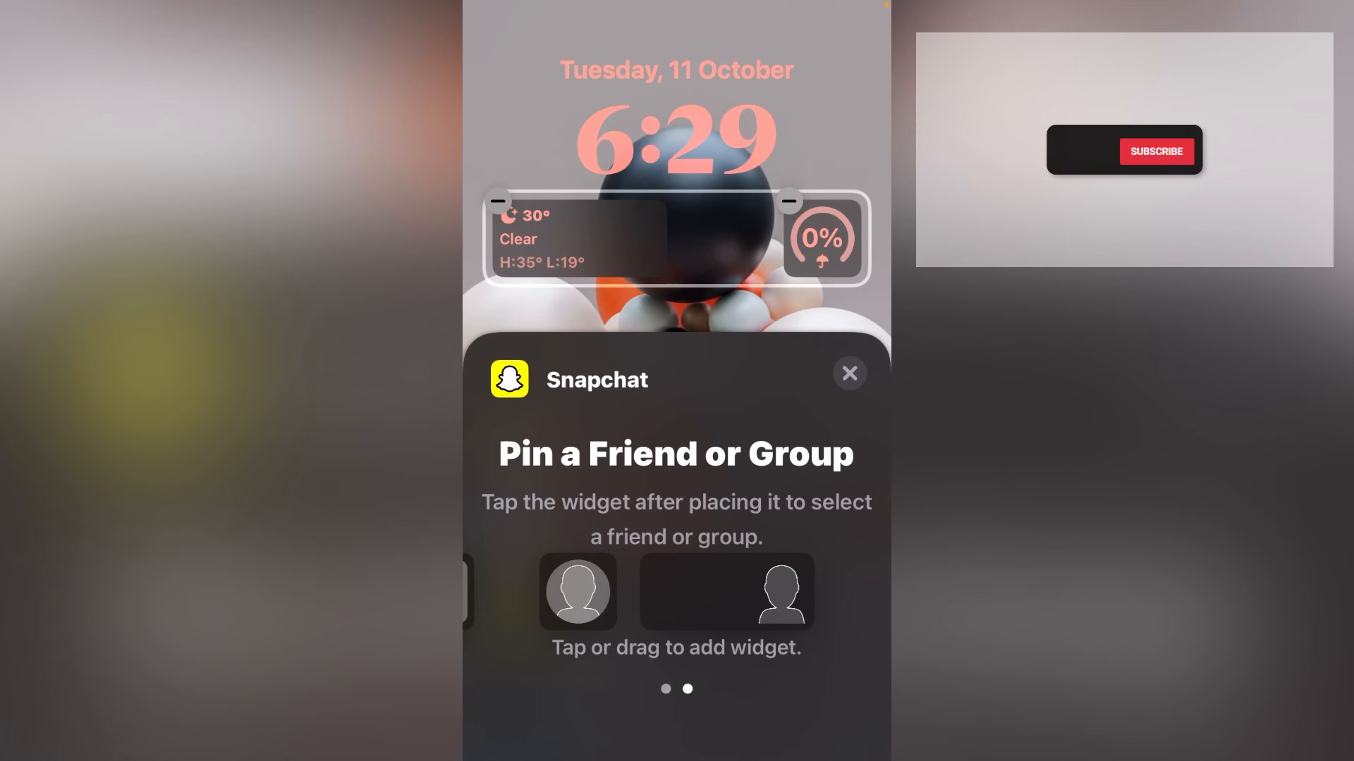
pyautogui.click(1156, 150)
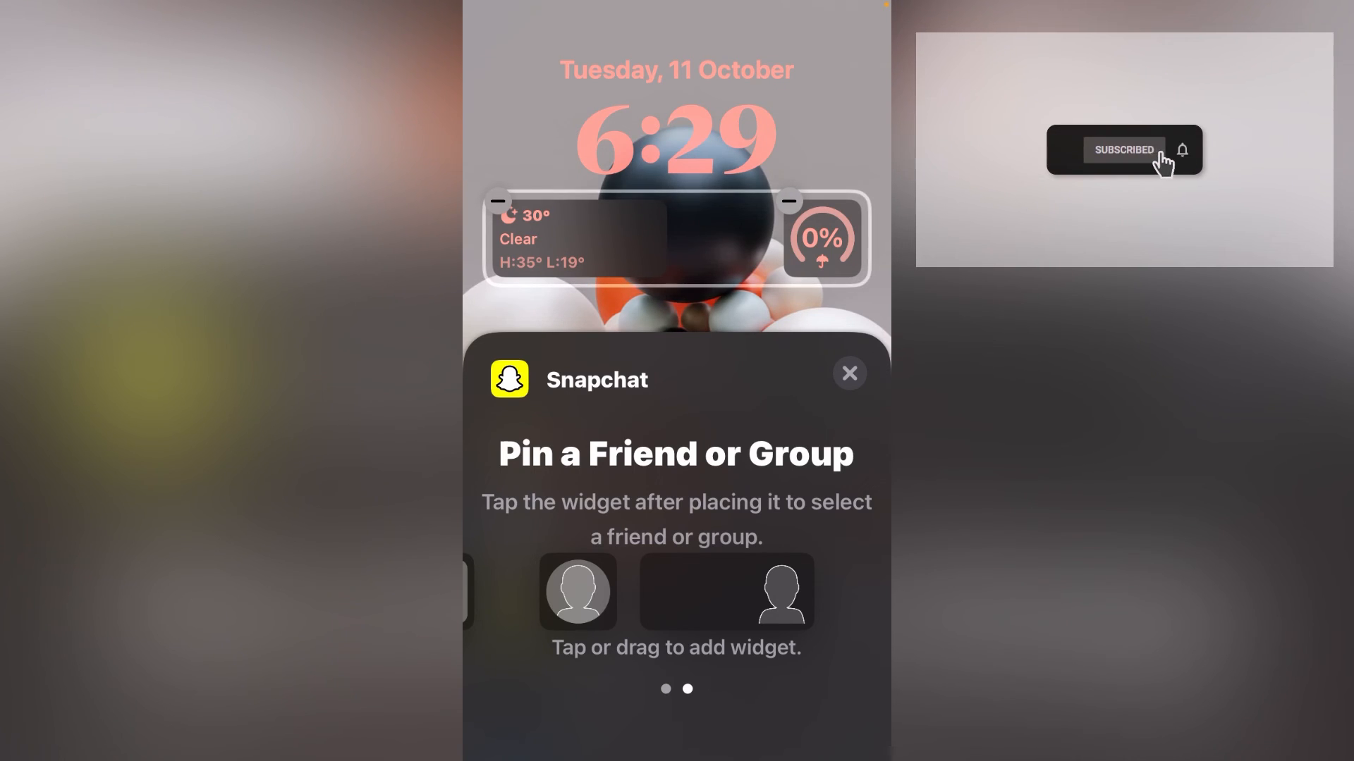